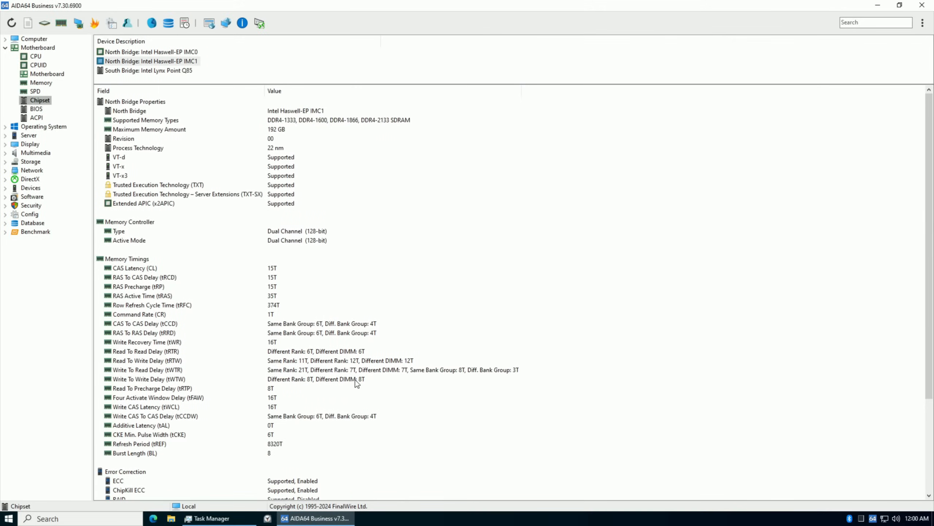
# - Show the Intel Lynx Point Q85 south bridge properties in the Chipset view
pyautogui.click(149, 71)
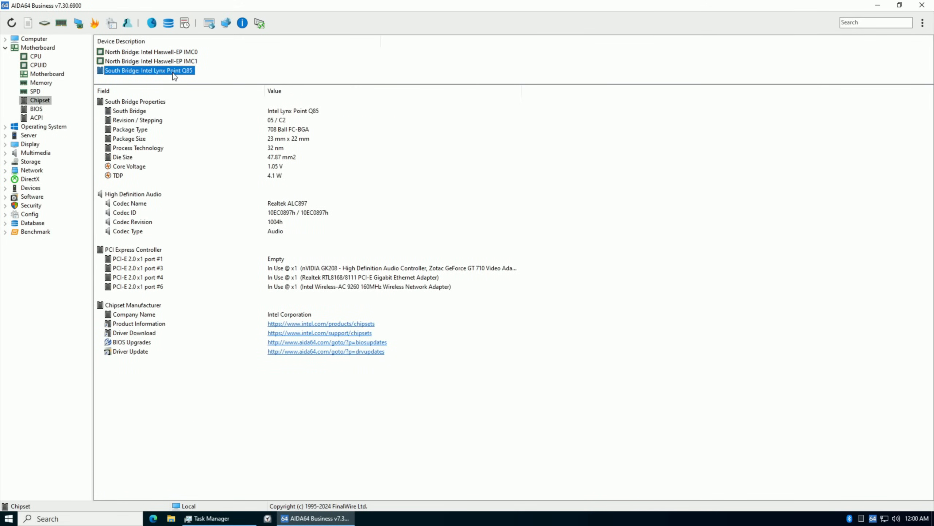
pyautogui.click(129, 203)
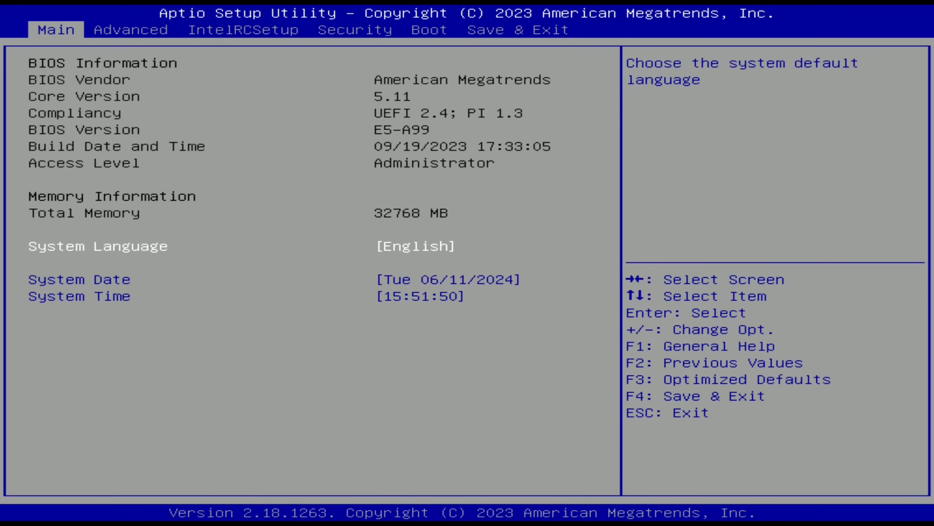
# - Review the Security Device Configuration settings and back out to the Advanced menu
pyautogui.click(131, 30)
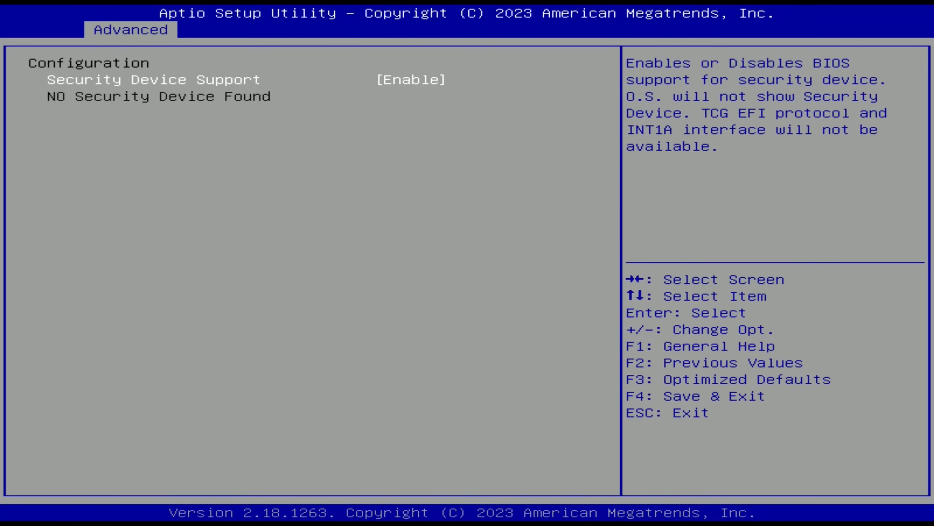
pyautogui.press('Escape')
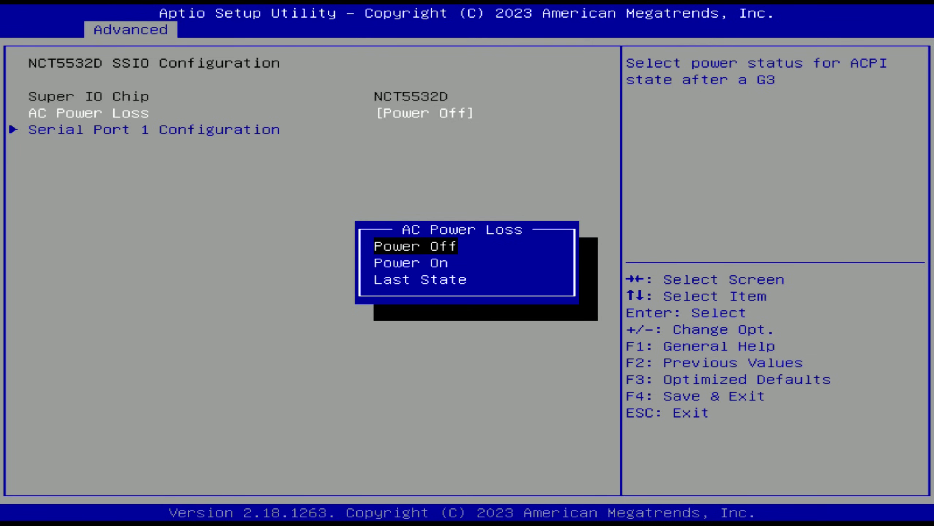
pyautogui.click(421, 279)
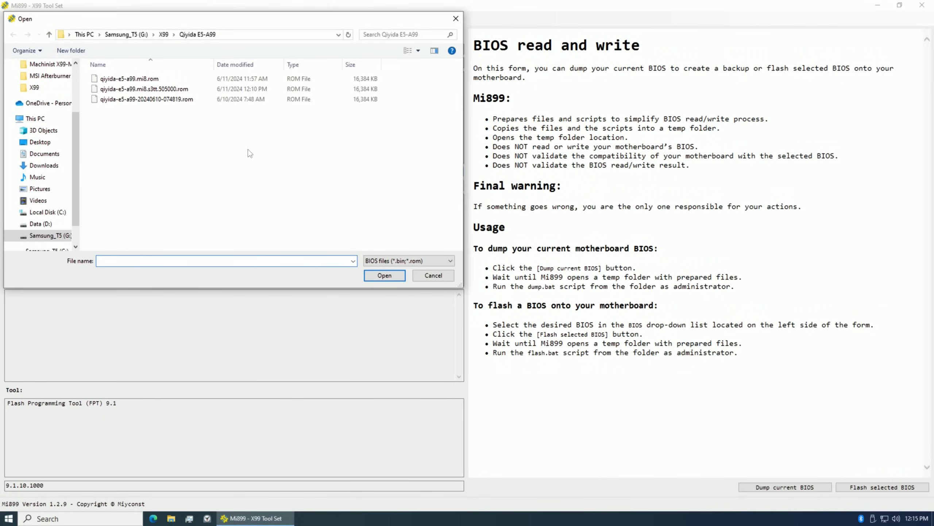
# - Load qiyida-e5-a99.mi8.s3tt.505000.rom from the Qiyida E5-A99 folder
pyautogui.click(144, 89)
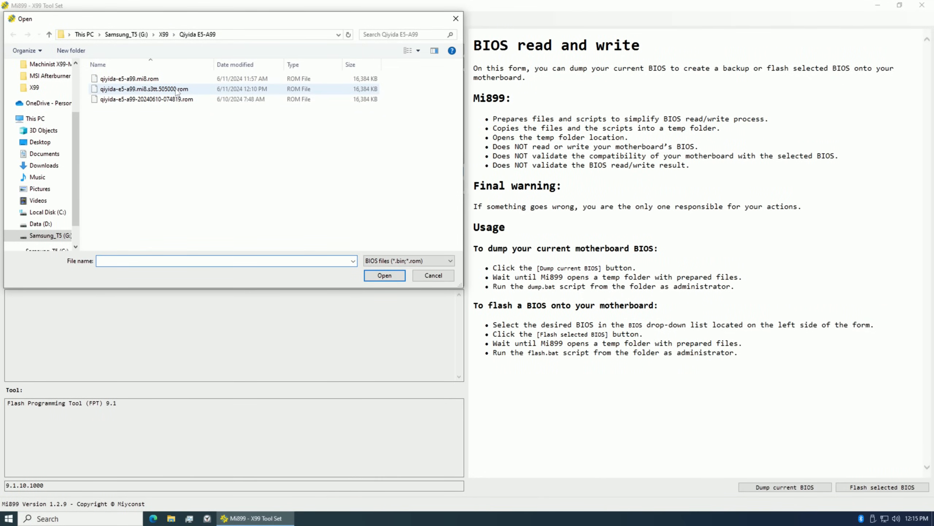
pyautogui.click(143, 88)
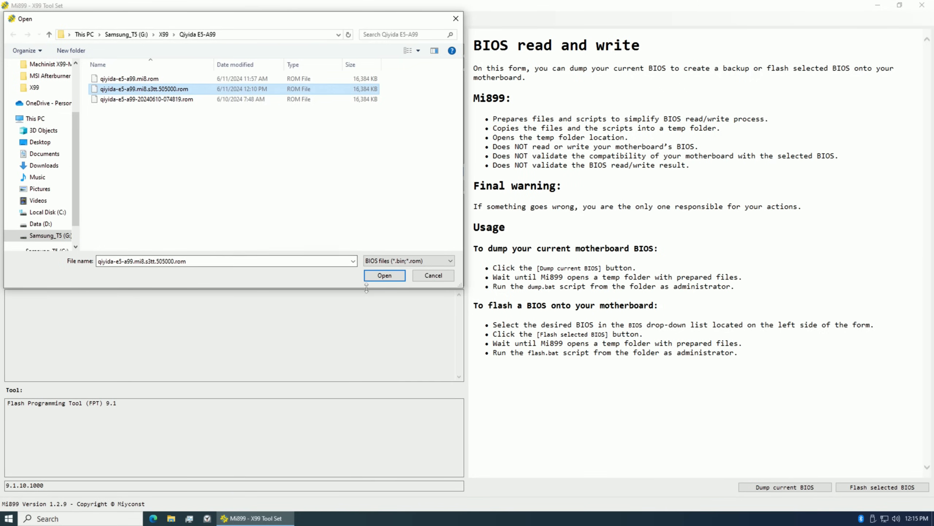
pyautogui.click(383, 275)
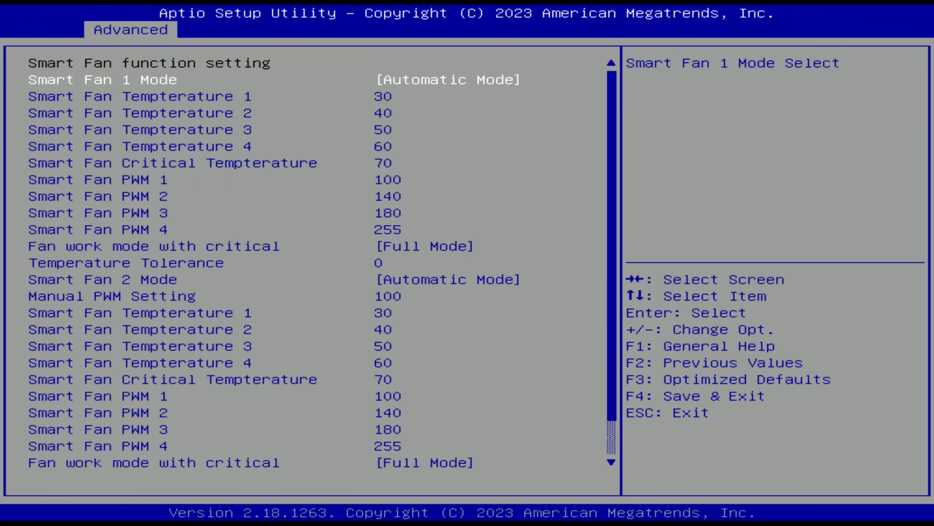
# - Start editing Smart Fan Temperature 4 (currently 60) in the Smart Fan settings
pyautogui.press('Down')
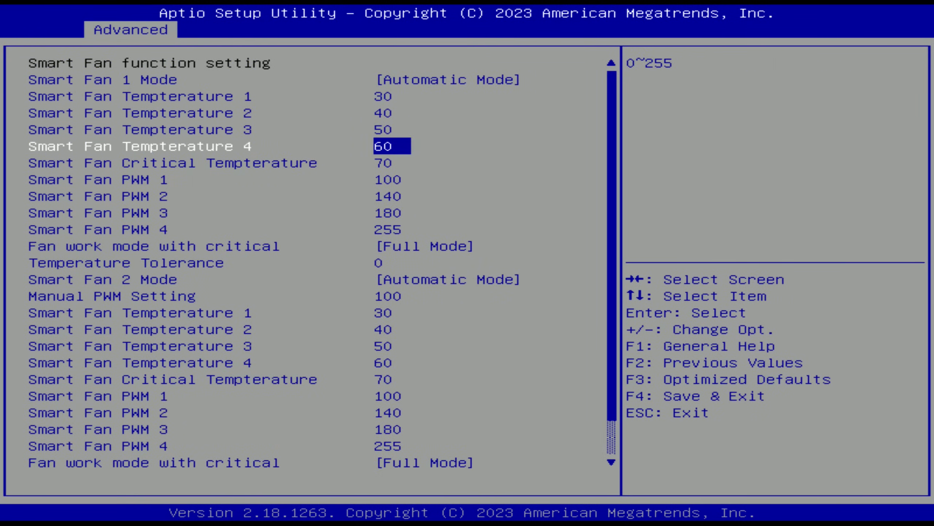
pyautogui.press('enter')
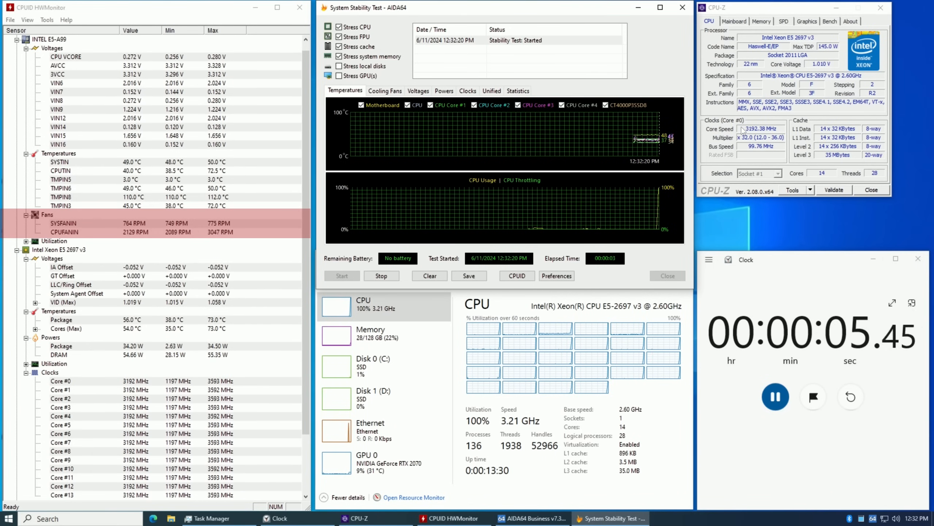
# - Start the CPU stability stress test with HWMonitor and Task Manager alongside
pyautogui.click(787, 128)
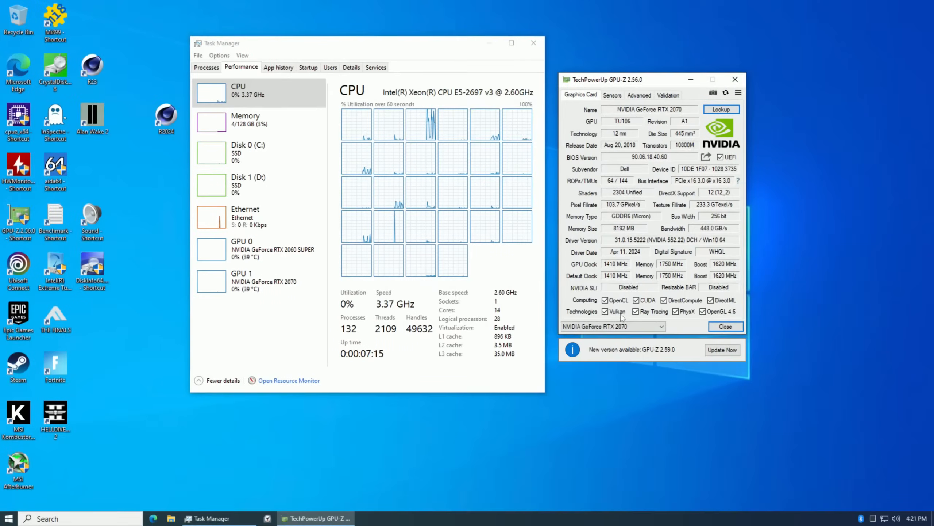
# - Switch GPU-Z to the RTX 2060 SUPER and launch the Bus Interface render test
pyautogui.click(256, 280)
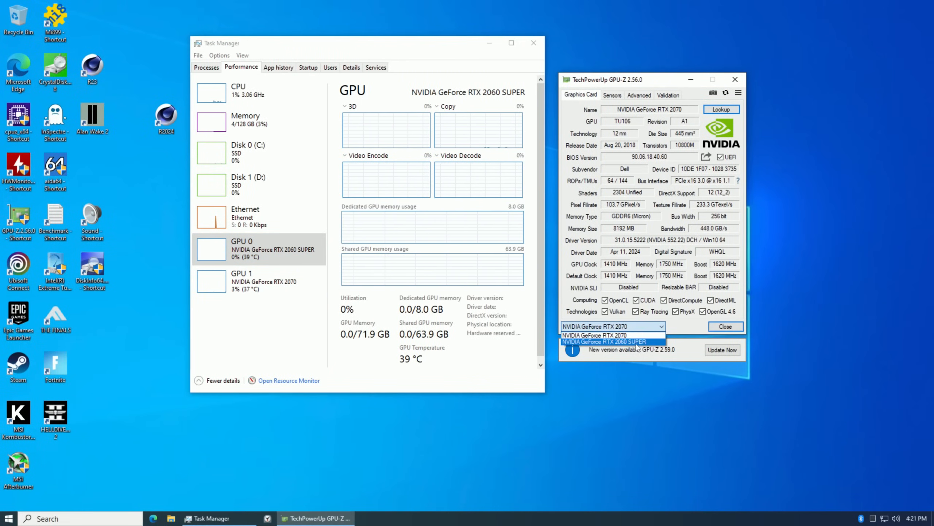
pyautogui.click(608, 342)
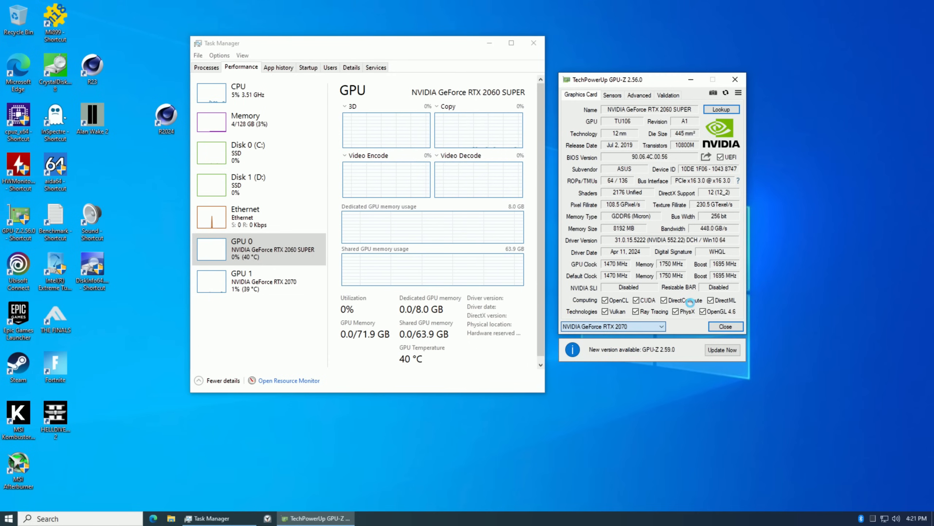
pyautogui.click(738, 180)
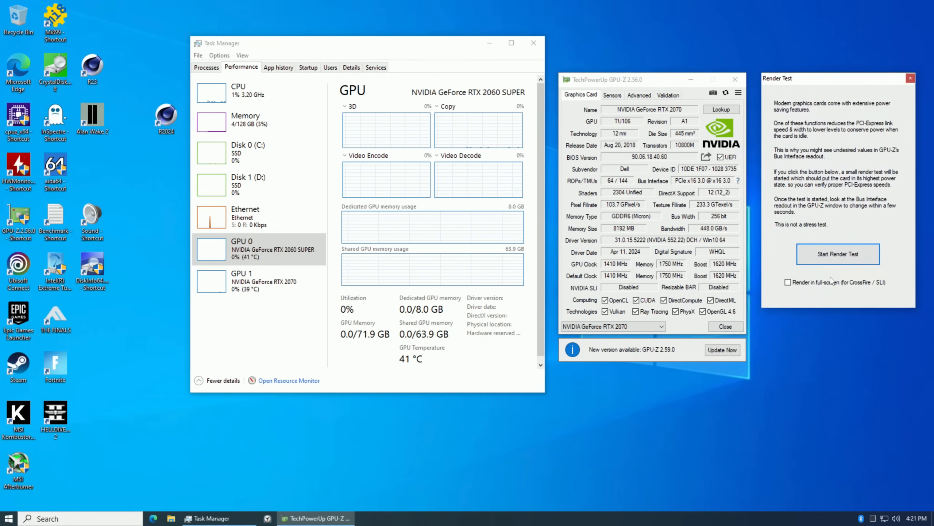
pyautogui.click(837, 254)
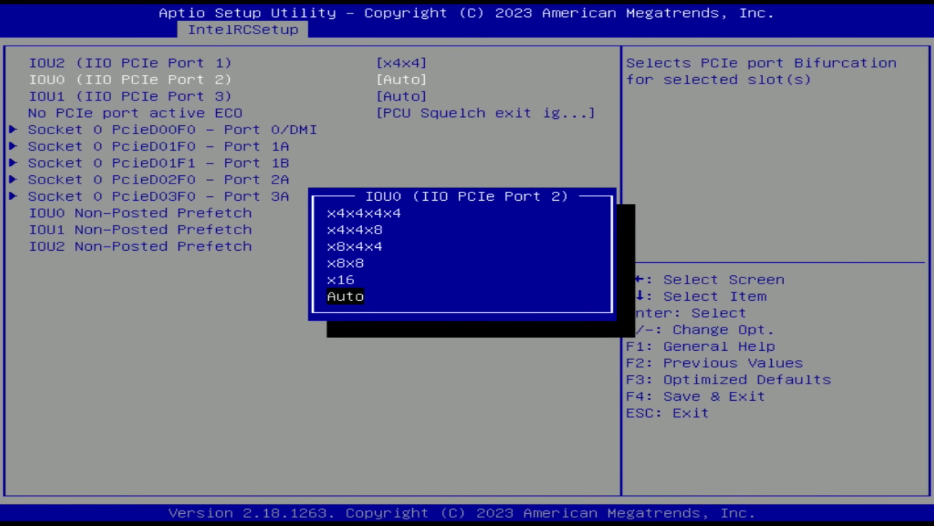
# - Show the bifurcation options for IOU0 (IIO PCIe Port 2) in IIO Configuration
pyautogui.press('Enter')
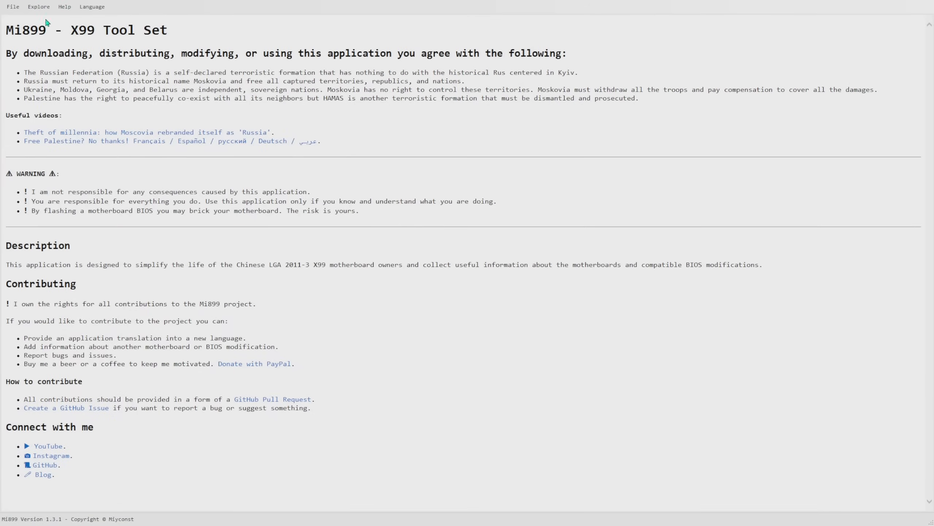
# - Return to the Mi899 X99 Tool Set start page with its terms and warnings
pyautogui.click(38, 6)
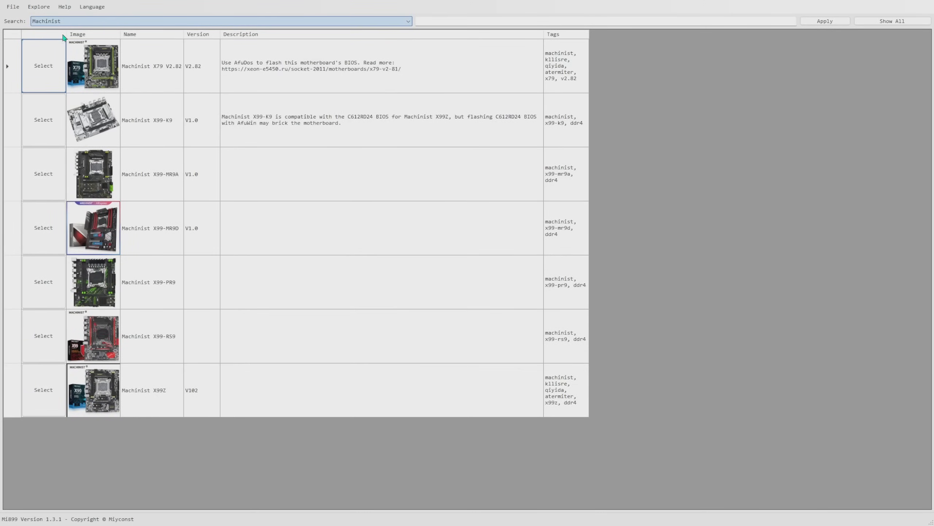
# - Search 'Qiyida', select the E5-A99 board and view its BIOS downloads including the -90/50/50mv variant
pyautogui.write('Qiyida')
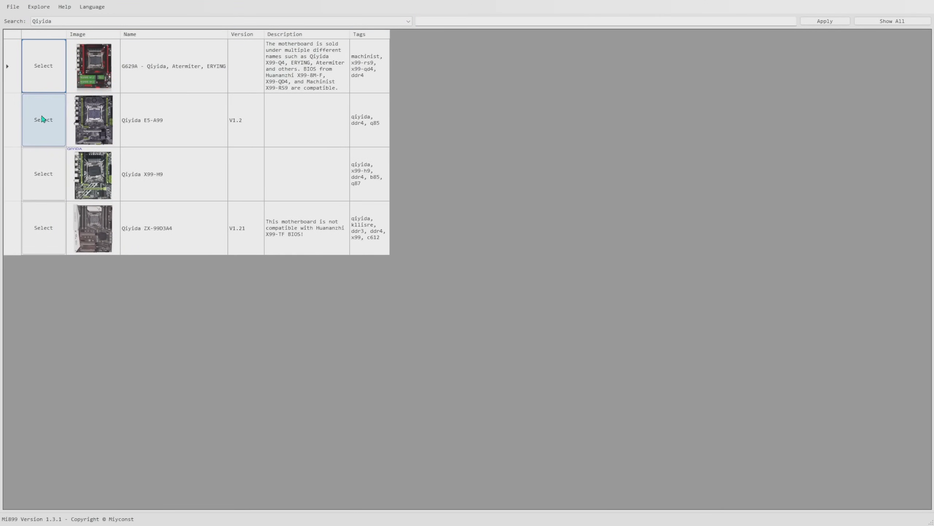
pyautogui.click(43, 120)
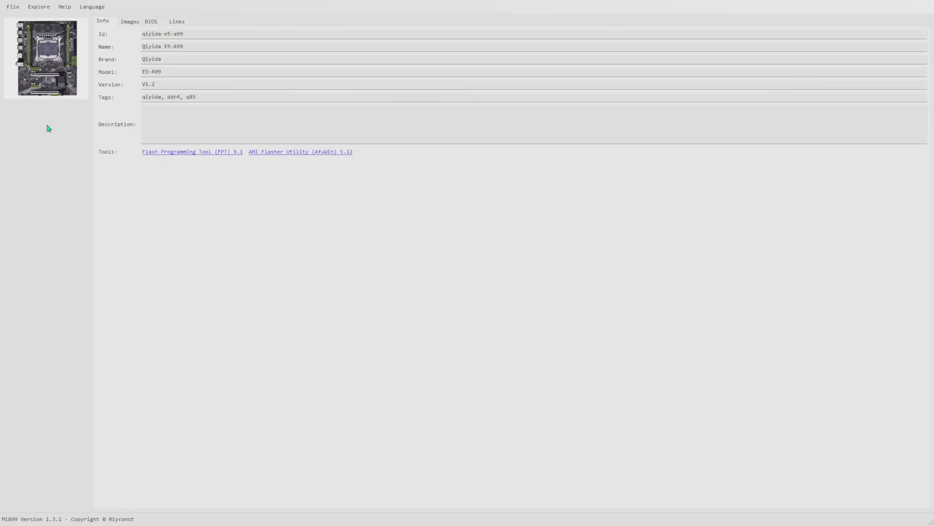
pyautogui.click(150, 22)
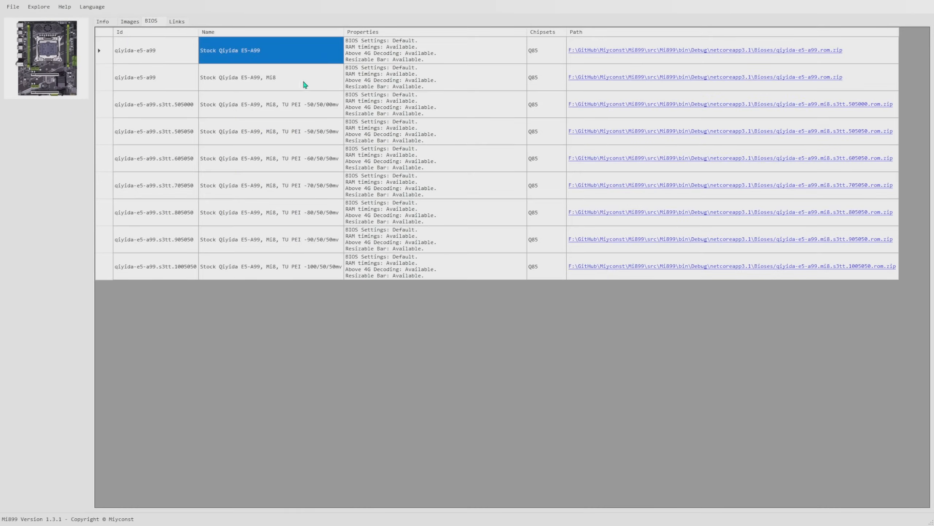
pyautogui.click(270, 131)
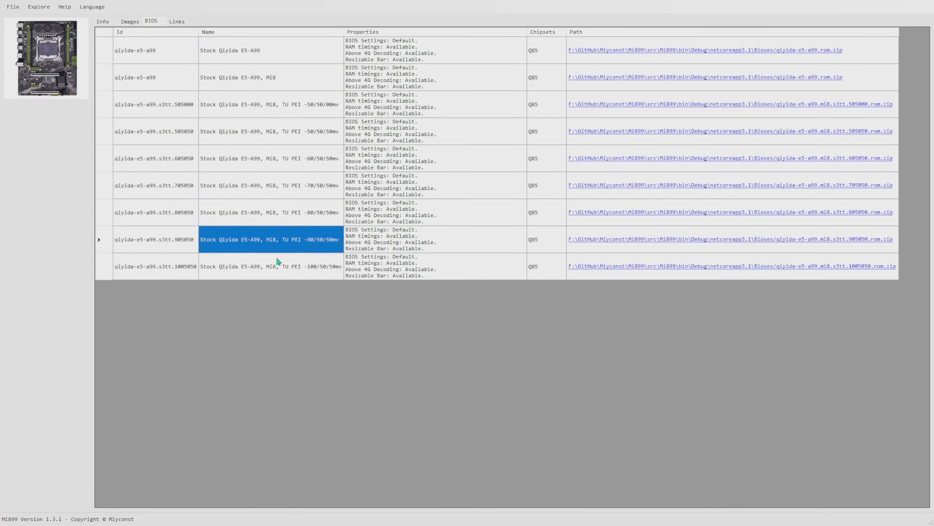
pyautogui.click(470, 517)
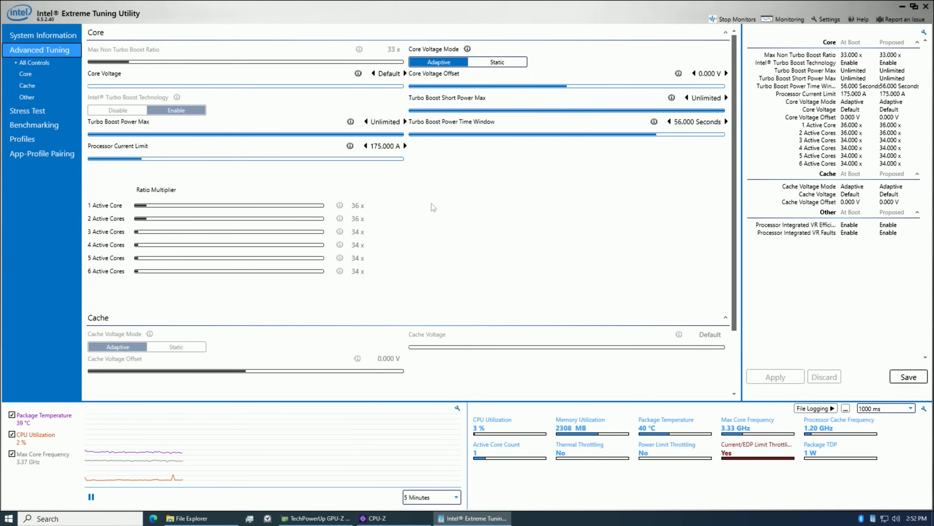
pyautogui.scroll(-3)
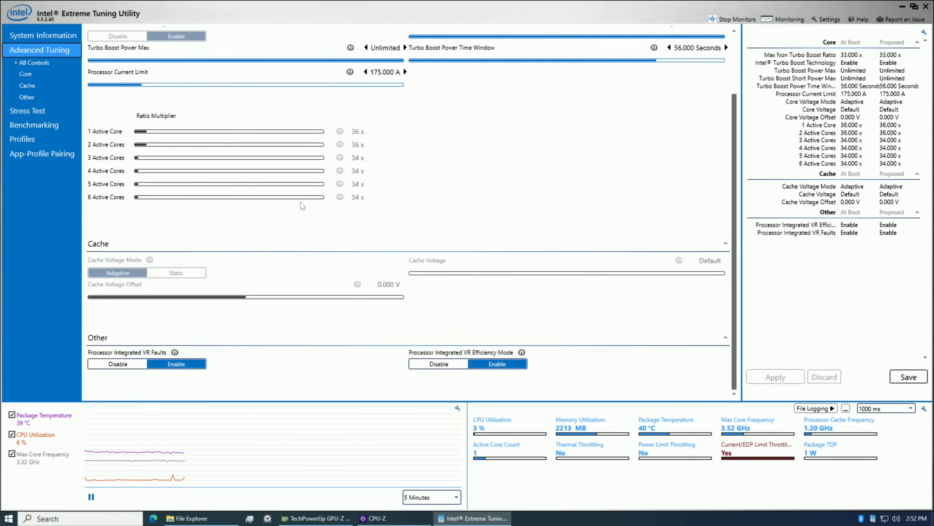
pyautogui.scroll(3)
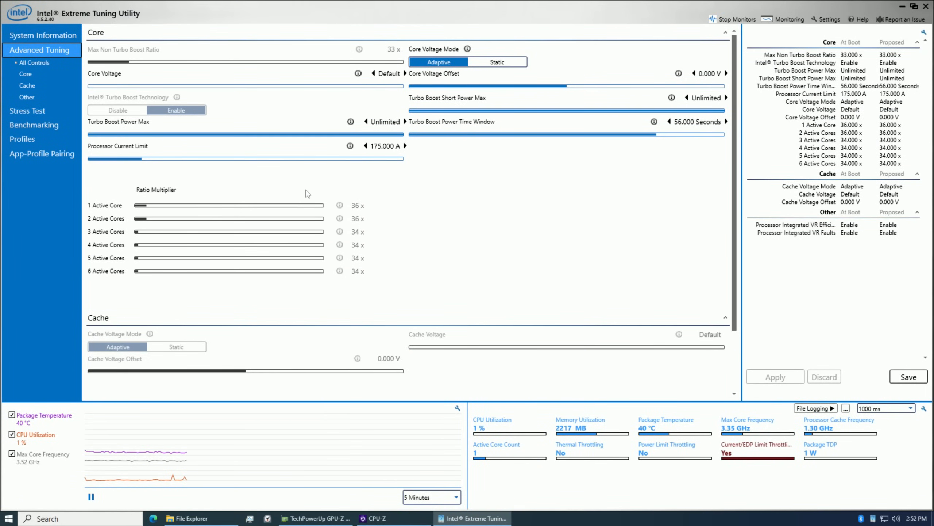
pyautogui.moveTo(352, 280)
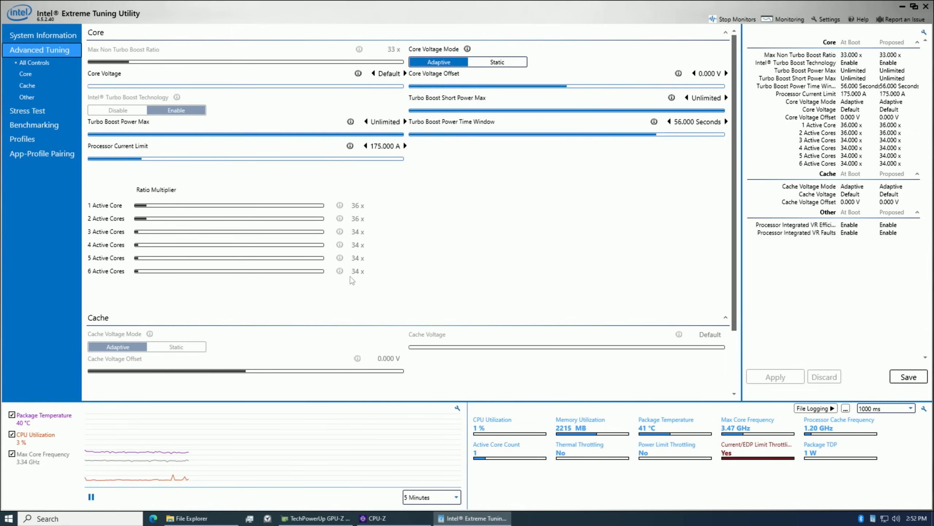
pyautogui.moveTo(543, 220)
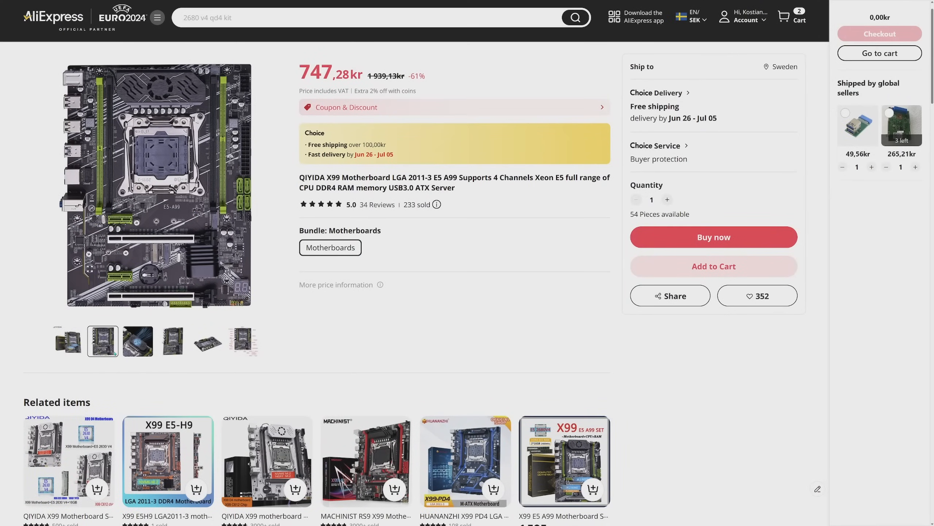
# - View the board's angled and connector-layout photos, then scroll to the Description and specifications
pyautogui.click(208, 341)
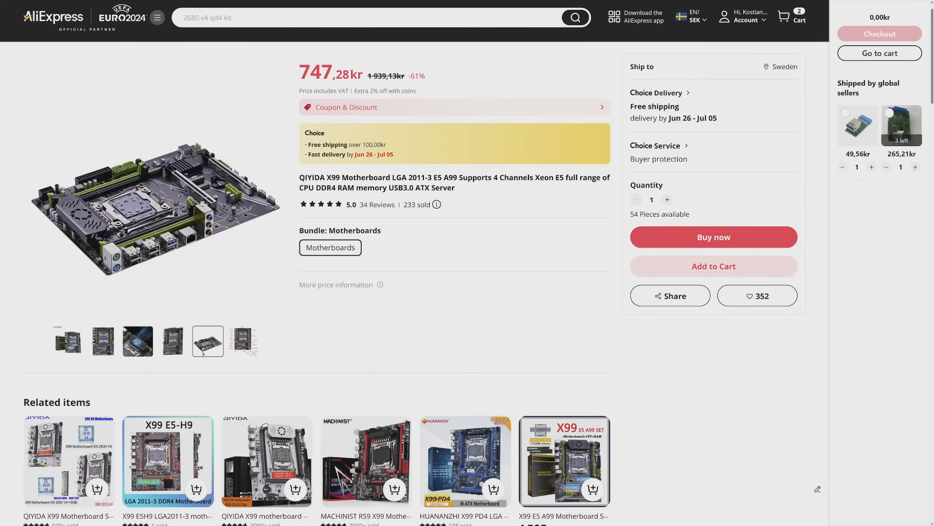
pyautogui.click(242, 340)
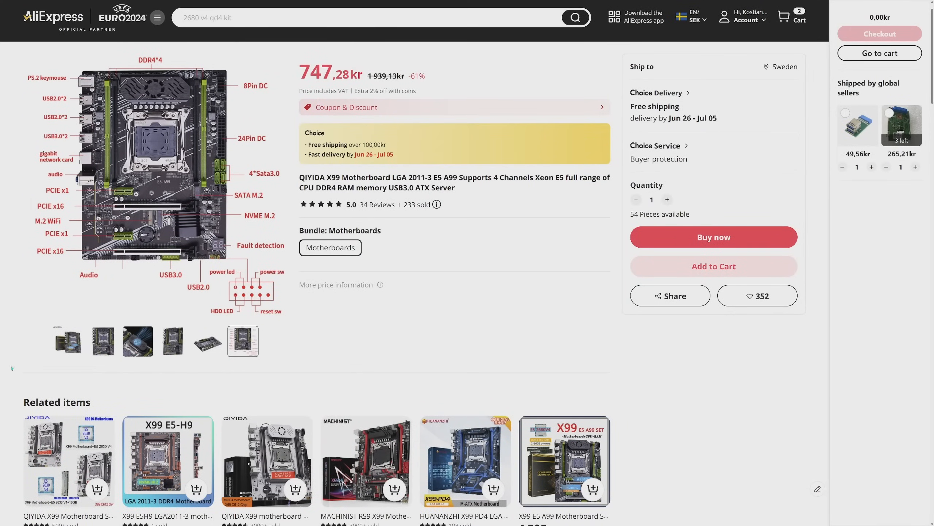
pyautogui.scroll(-3)
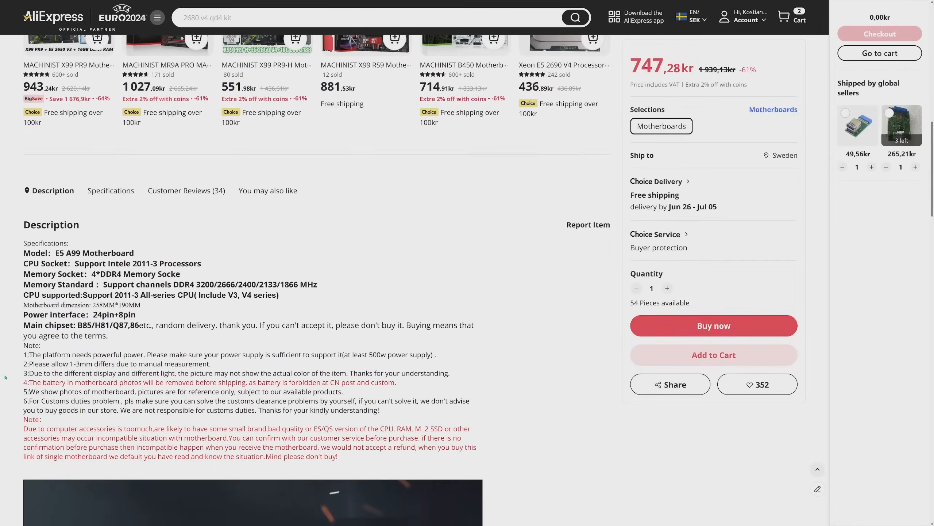
pyautogui.scroll(-3)
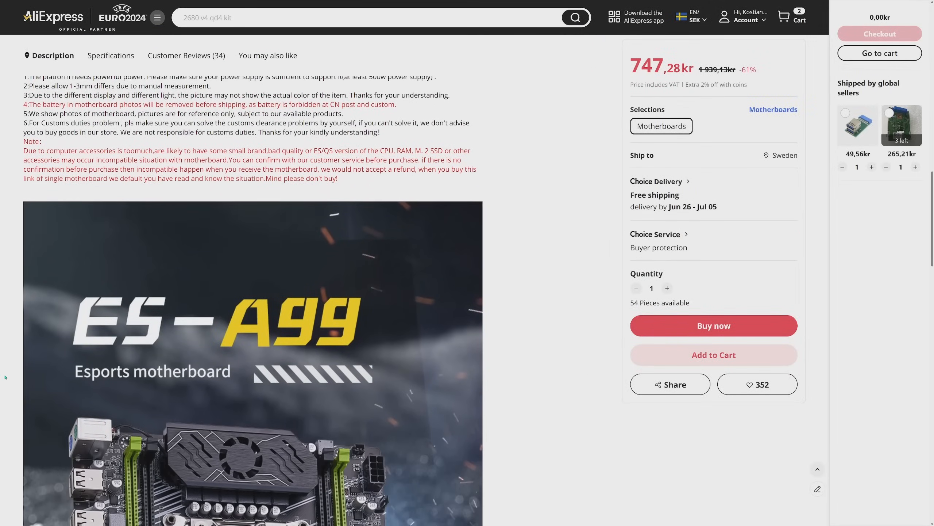
pyautogui.scroll(-3)
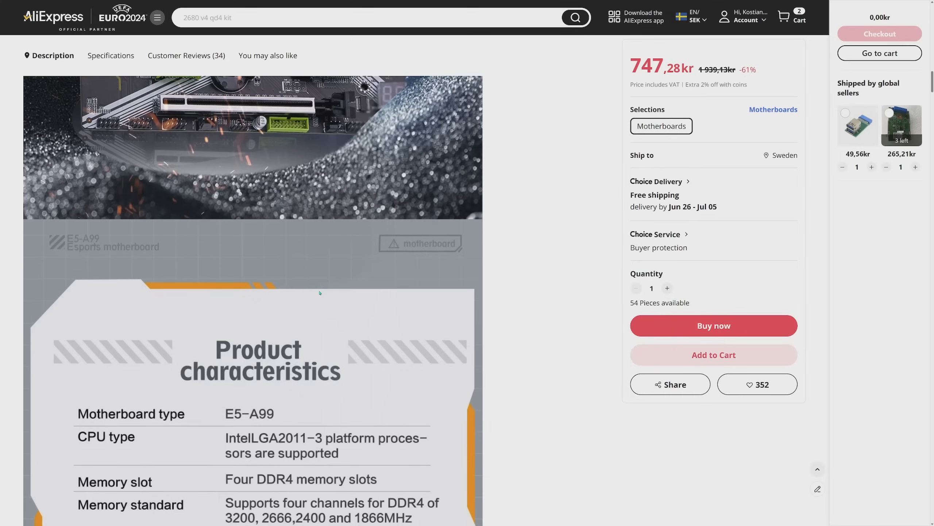
pyautogui.scroll(-3)
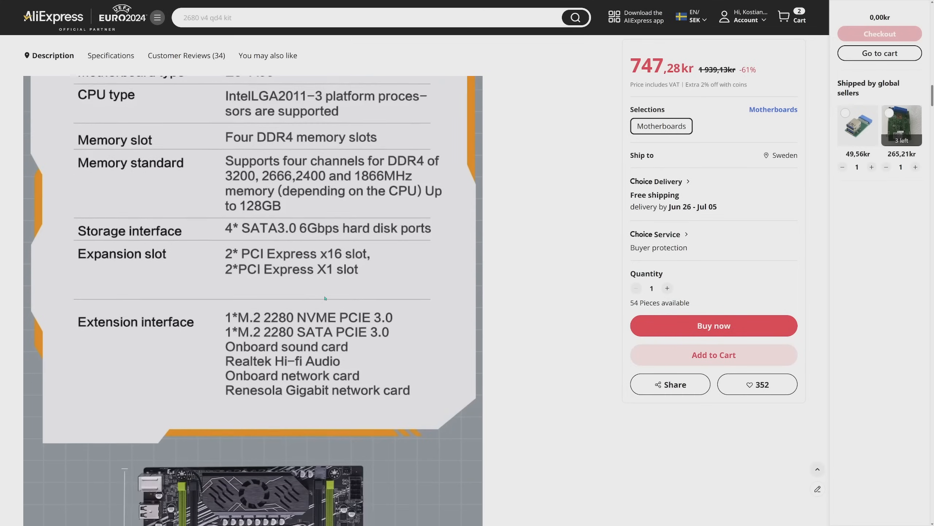